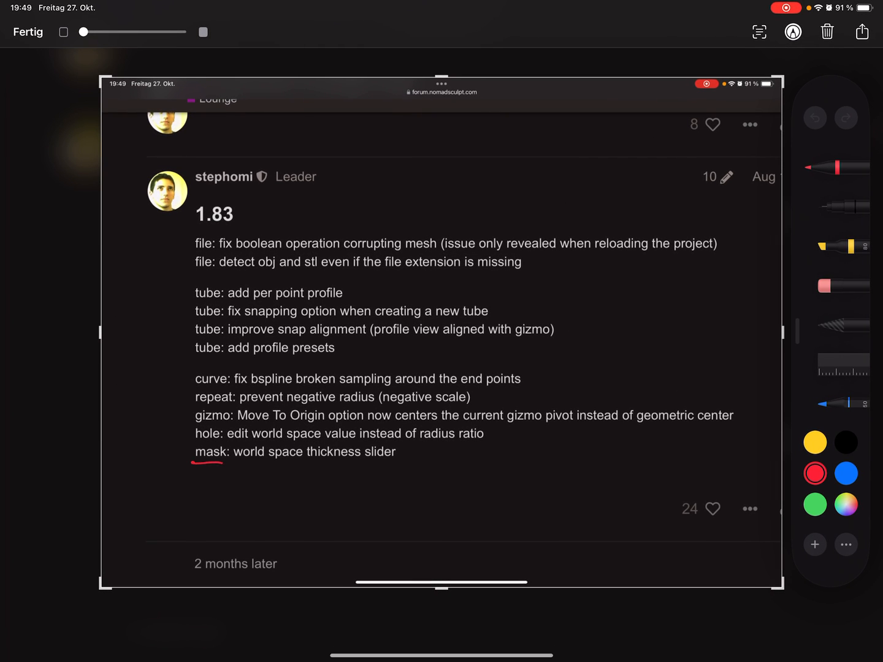
Draw a red underline beneath the 'mask: world space thickness slider' changelog line.
{"action": "left_click_drag", "start_coordinate": [223, 459], "coordinate": [319, 456]}
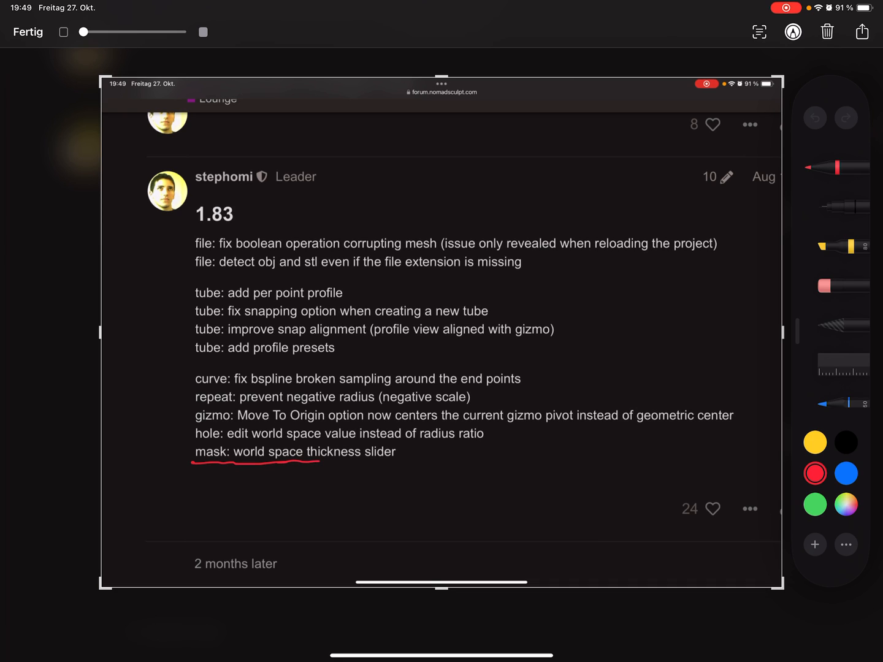
{"action": "left_click_drag", "start_coordinate": [319, 456], "coordinate": [405, 454]}
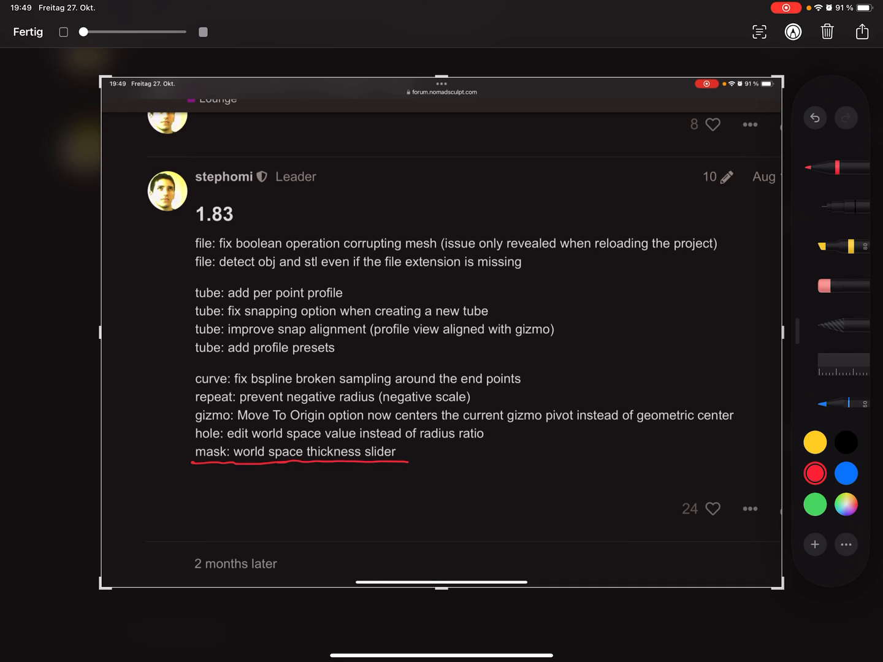
{"action": "left_click_drag", "start_coordinate": [231, 469], "coordinate": [309, 469]}
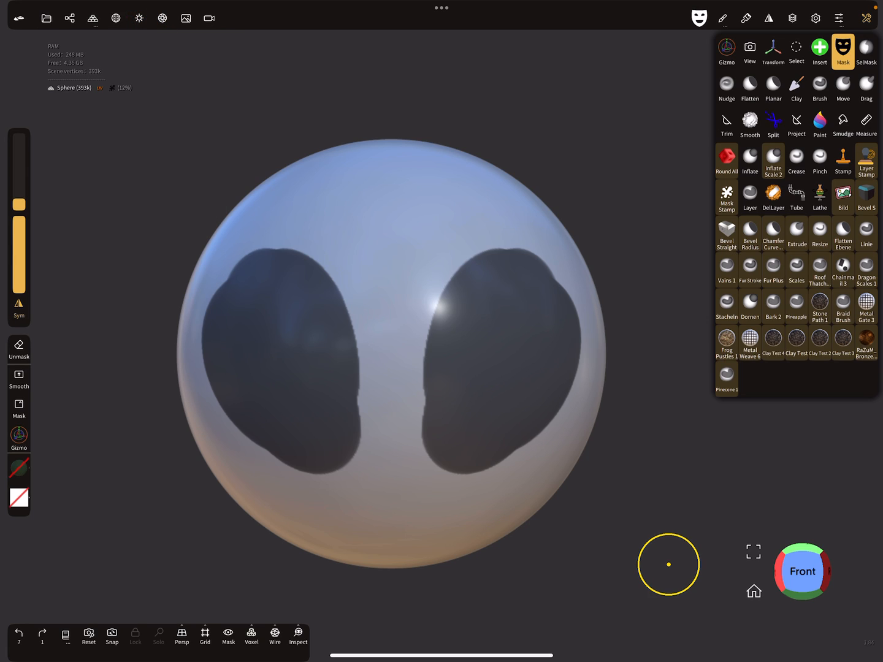
Measure the sphere's full front width with the Measure tool, reading 0.9891.
{"action": "left_click", "coordinate": [866, 124]}
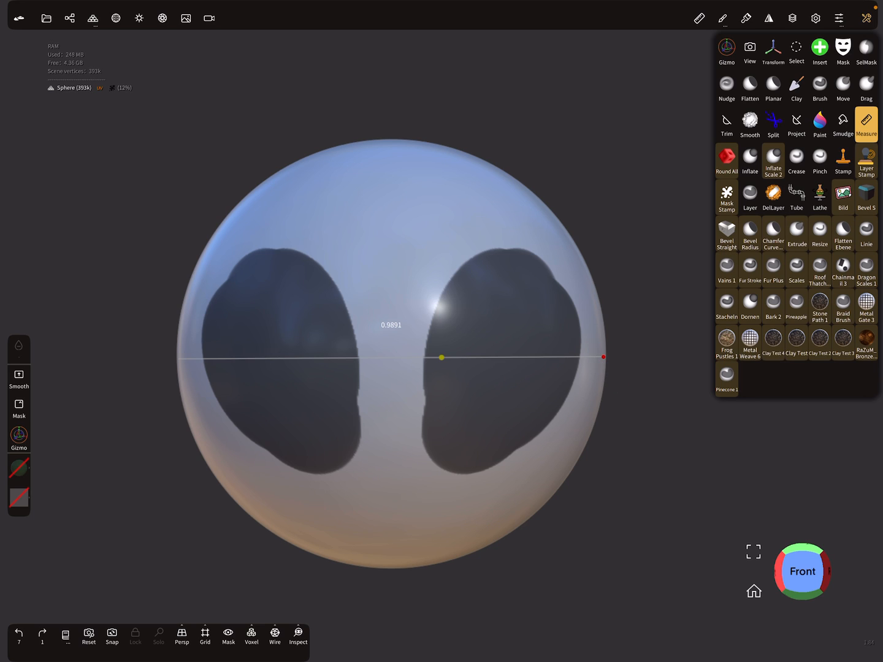
Place a short Measure line at the sphere's side edge, reading 0.0731.
{"action": "left_click_drag", "start_coordinate": [603, 357], "coordinate": [388, 343]}
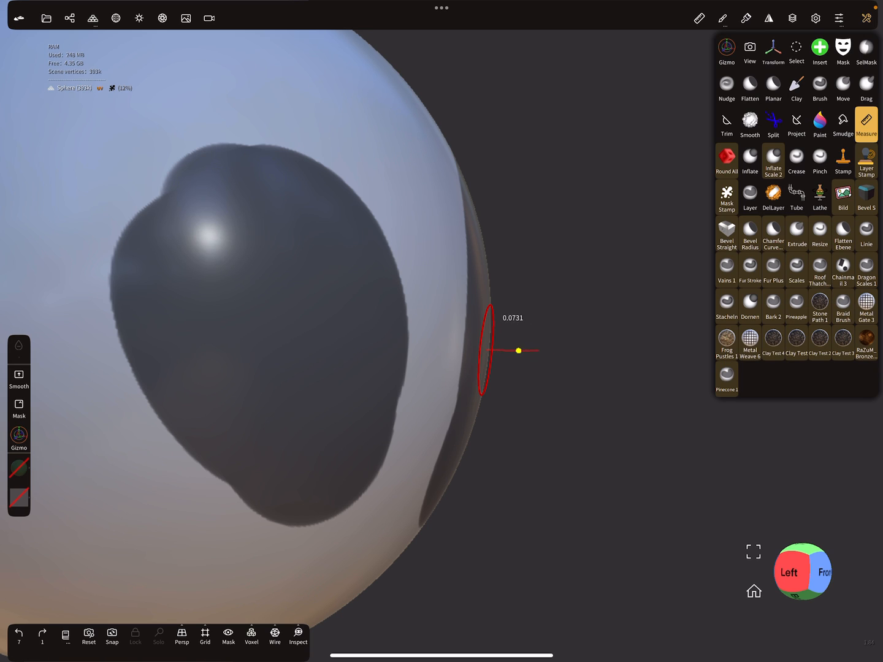
Refine the edge measurement to 0.0722, review Measure settings, and return to the Mask tool.
{"action": "left_click_drag", "start_coordinate": [536, 351], "coordinate": [520, 351]}
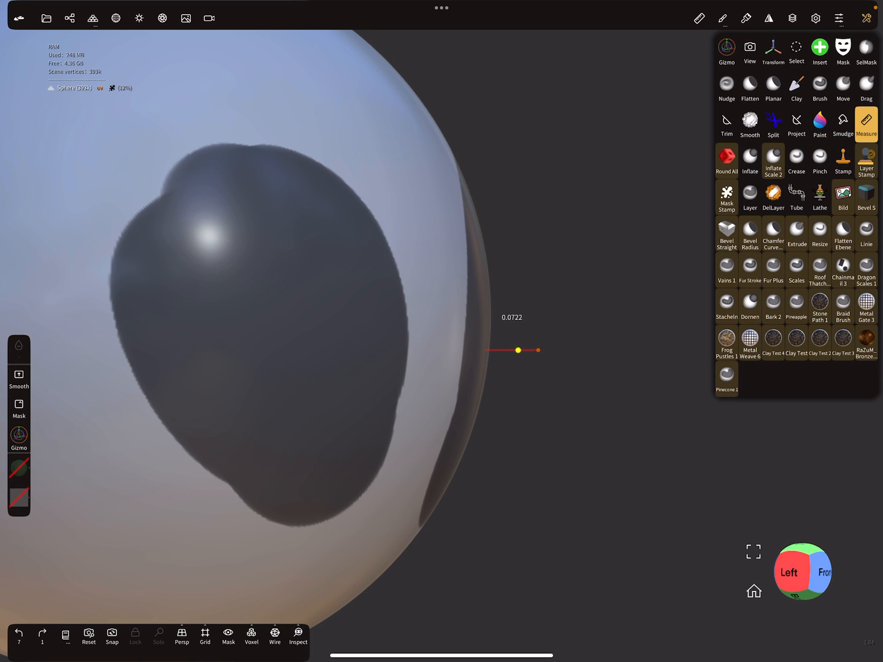
{"action": "left_click", "coordinate": [699, 17]}
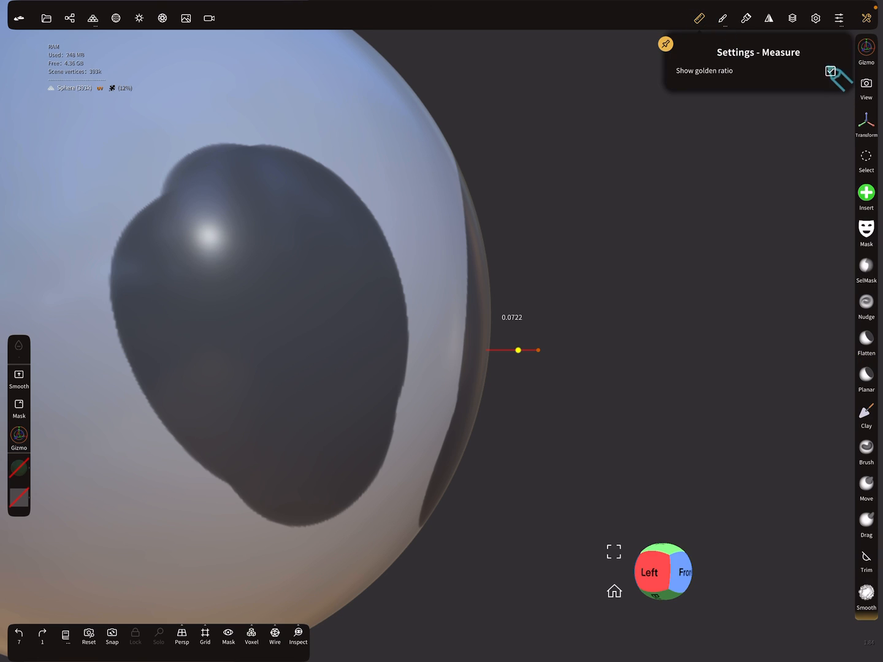
{"action": "left_click", "coordinate": [866, 18]}
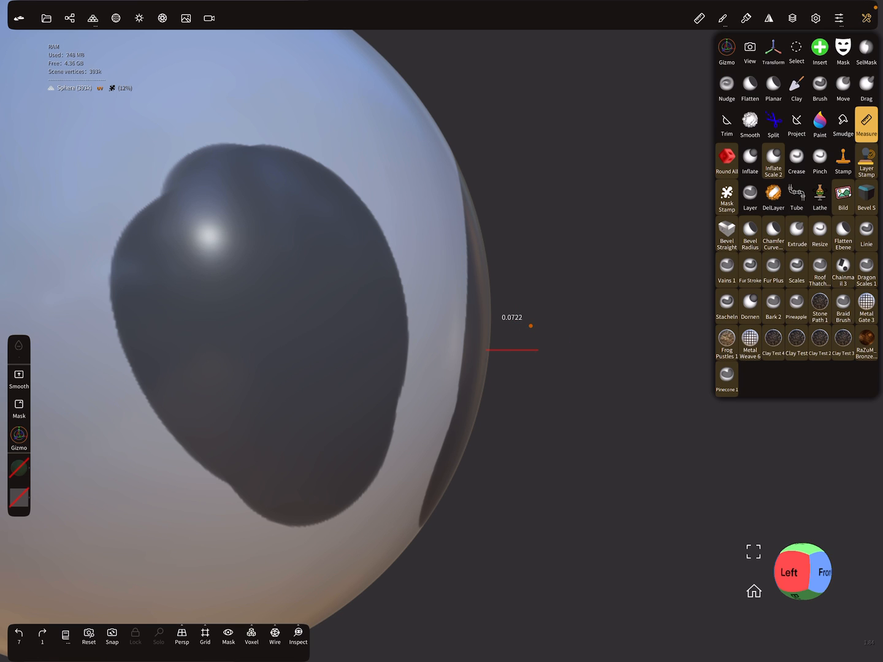
{"action": "left_click", "coordinate": [842, 51]}
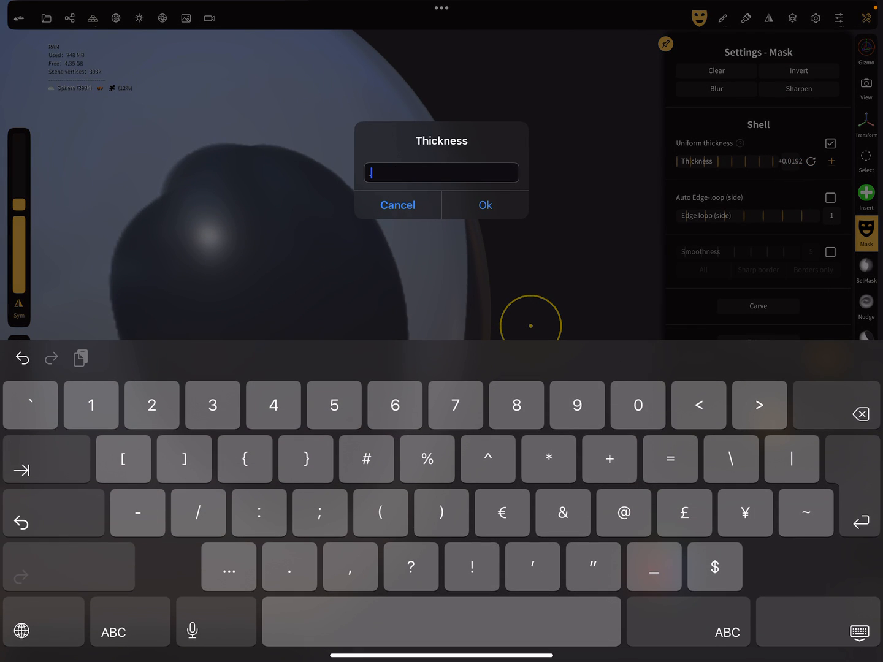
Enter a shell thickness of .0722 and extract the masked patch as a shell.
{"action": "type", "text": ".0722"}
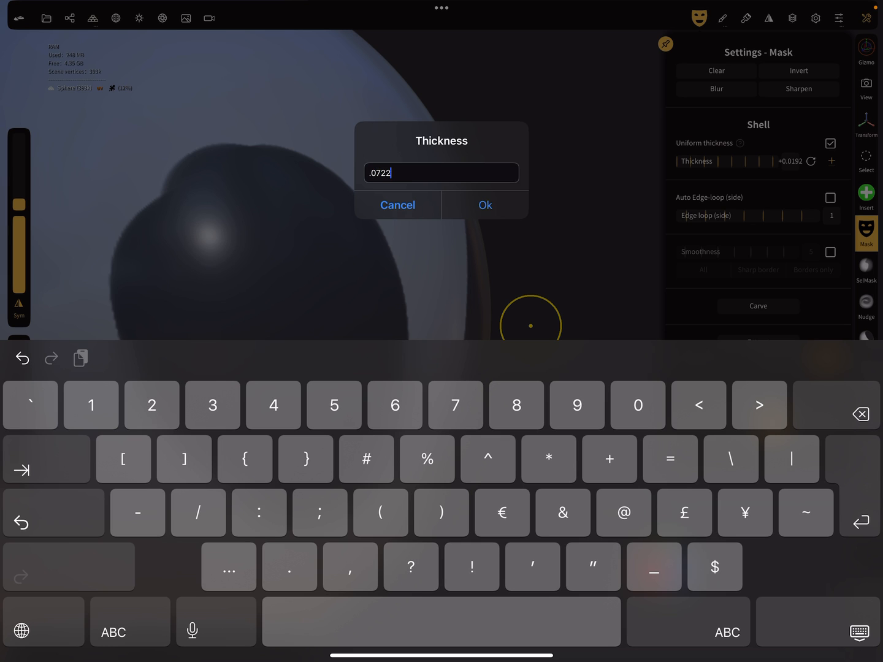
{"action": "left_click", "coordinate": [486, 205]}
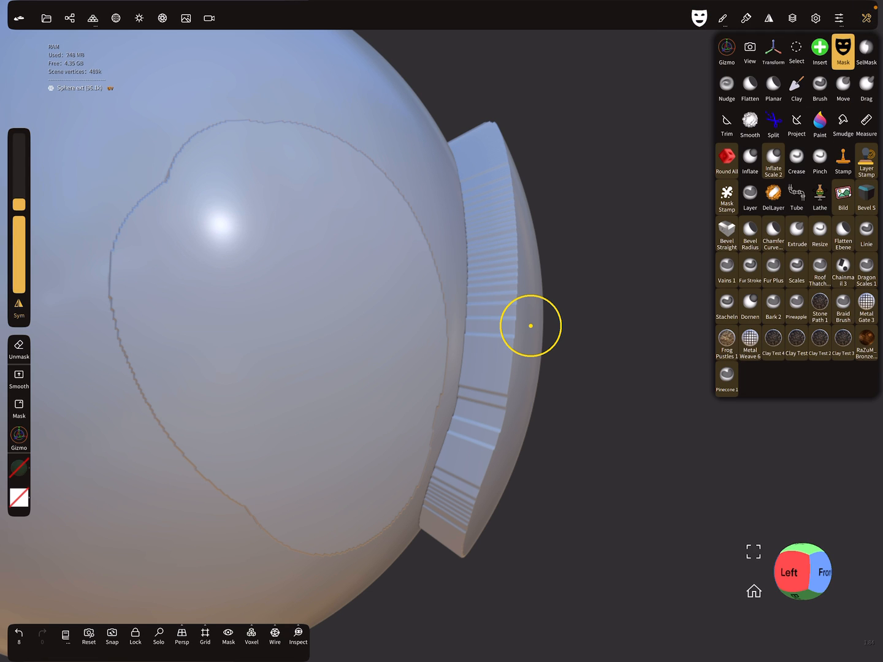
Inspect the extracted shell and reopen Mask settings showing thickness 0.0722.
{"action": "left_click", "coordinate": [866, 124]}
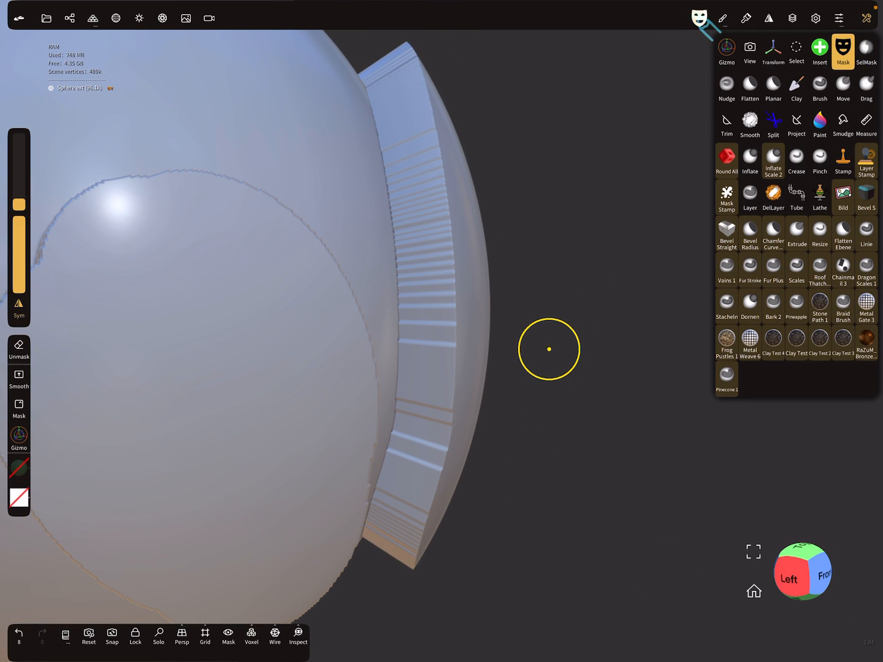
{"action": "left_click", "coordinate": [844, 52]}
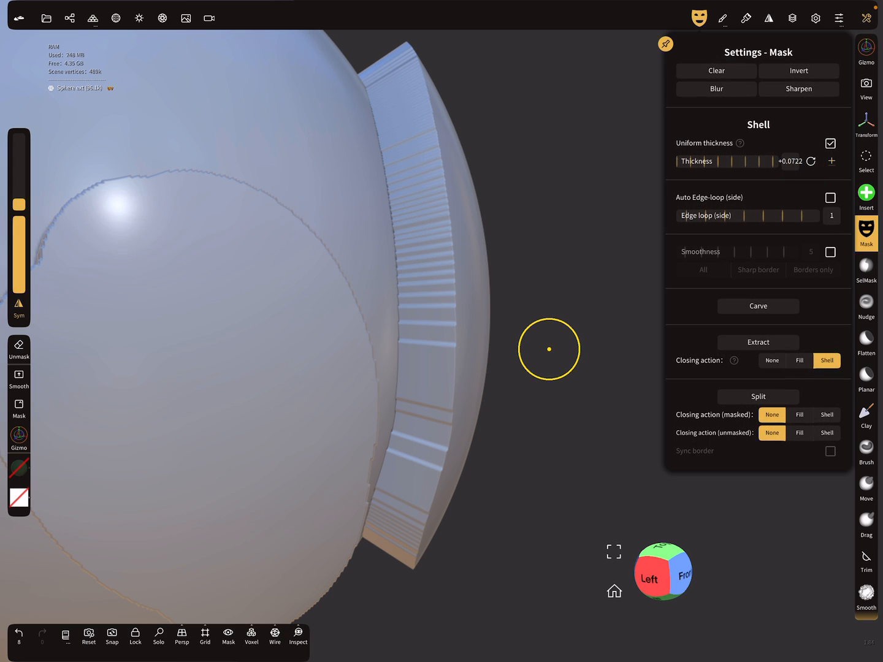
Undo the extraction, lower thickness to 0.015, and re-extract the masked patches as thinner shells.
{"action": "left_click", "coordinate": [19, 635]}
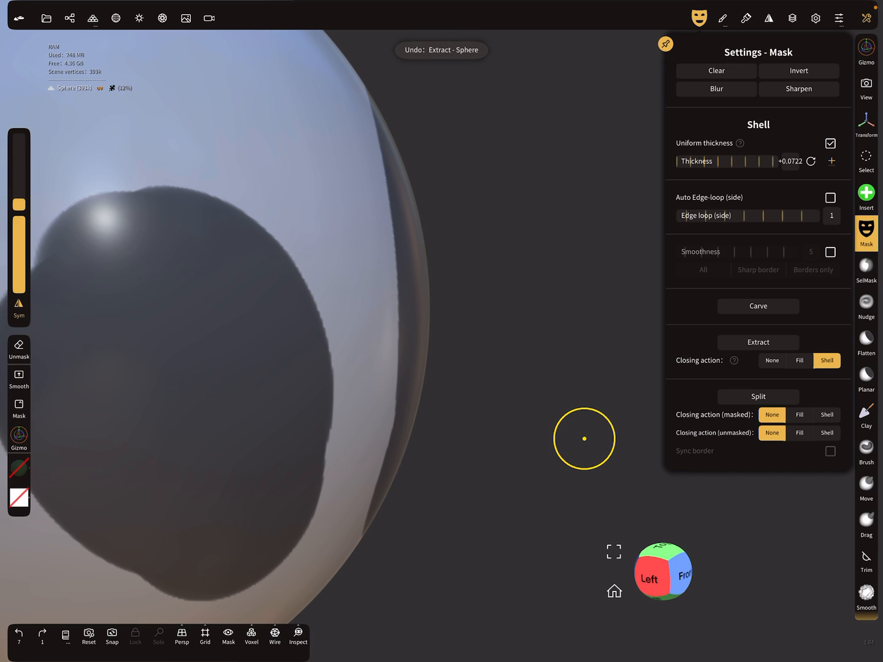
{"action": "left_click_drag", "start_coordinate": [754, 160], "coordinate": [730, 160]}
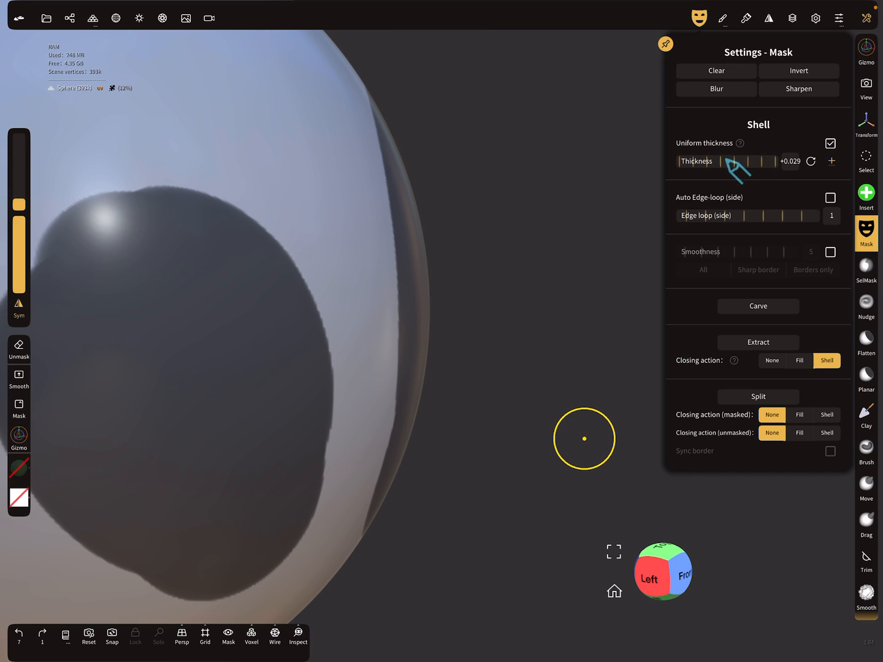
{"action": "left_click_drag", "start_coordinate": [742, 161], "coordinate": [733, 162]}
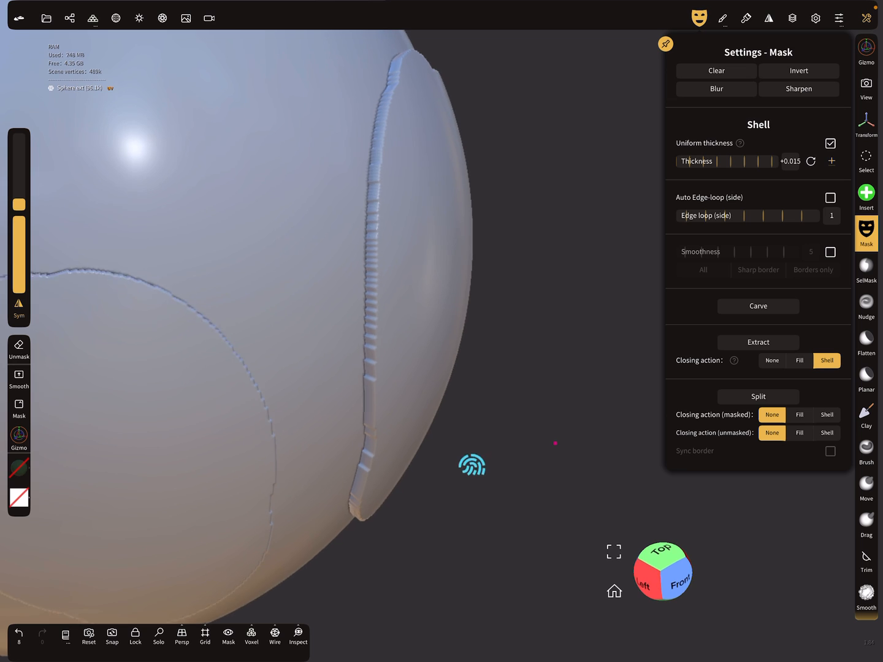
{"action": "left_click_drag", "start_coordinate": [472, 464], "coordinate": [534, 419]}
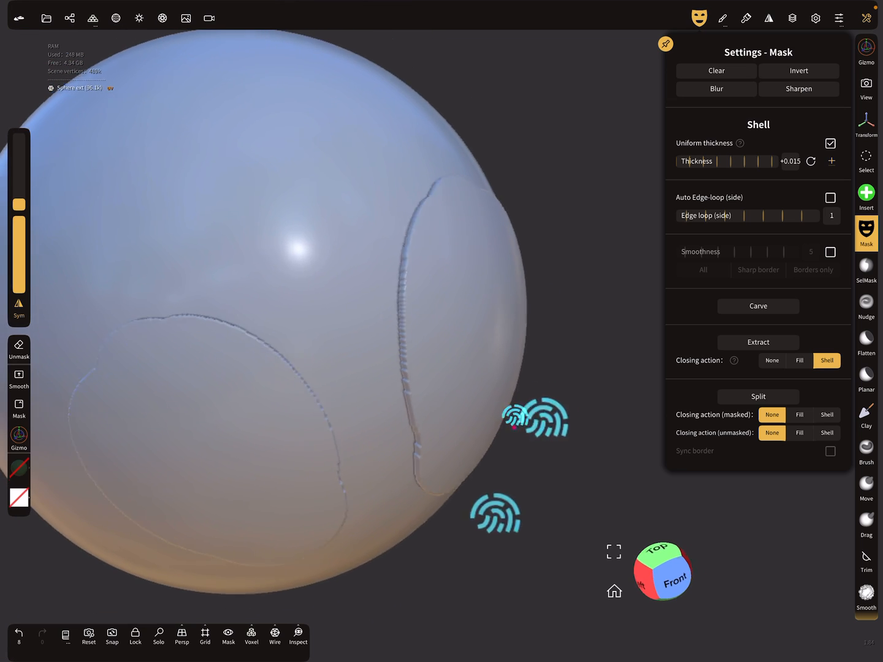